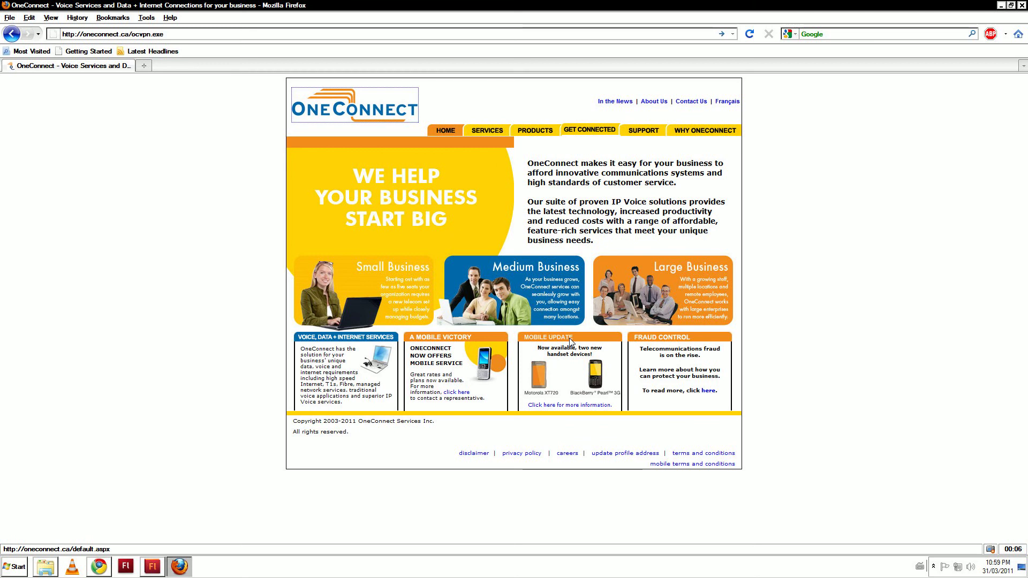
mouse_move(224, 19)
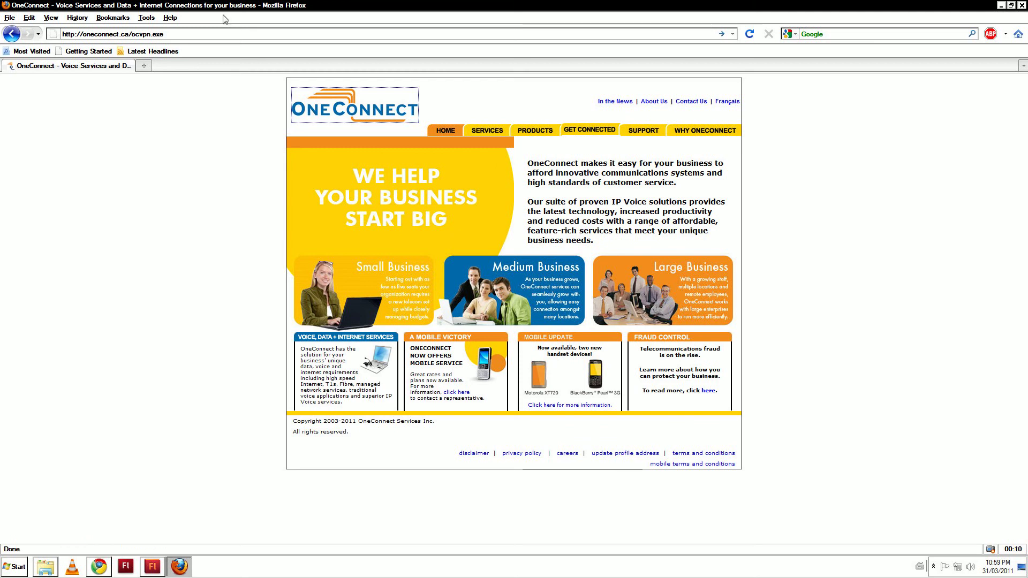
Download ocvpn.exe from oneconnect.ca in Firefox and save it to the Desktop
left_click(112, 33)
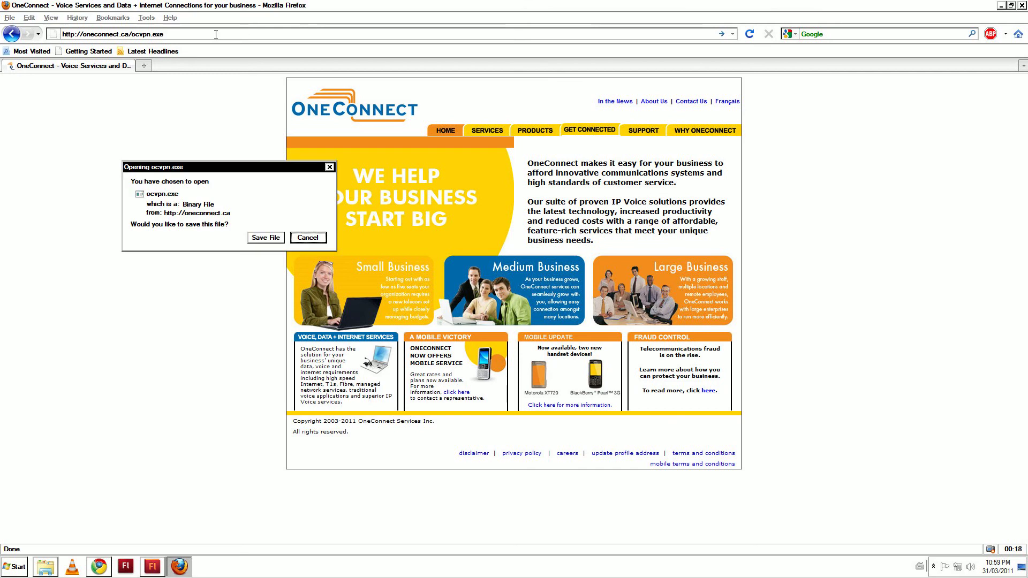
left_click(266, 238)
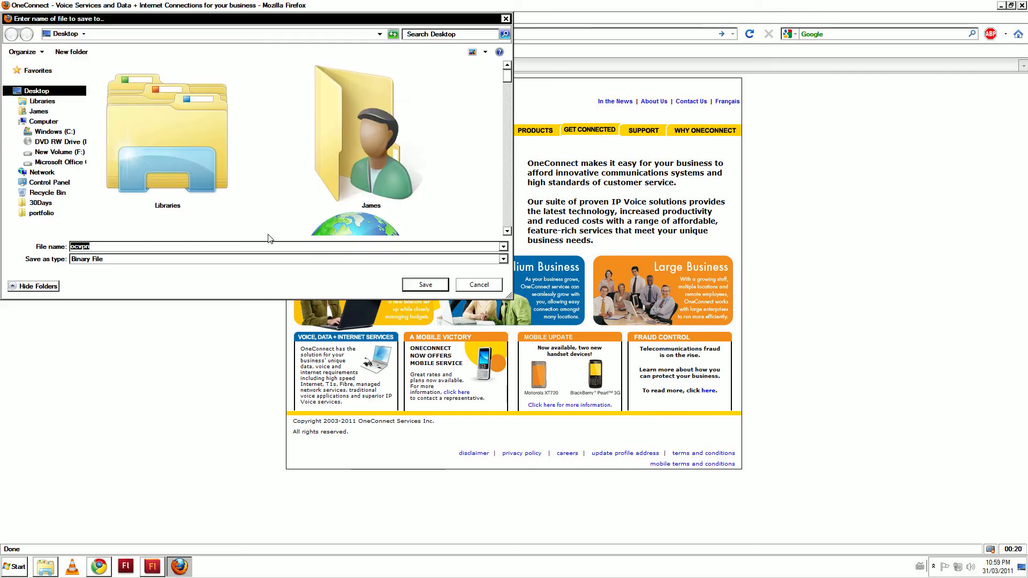
left_click(424, 284)
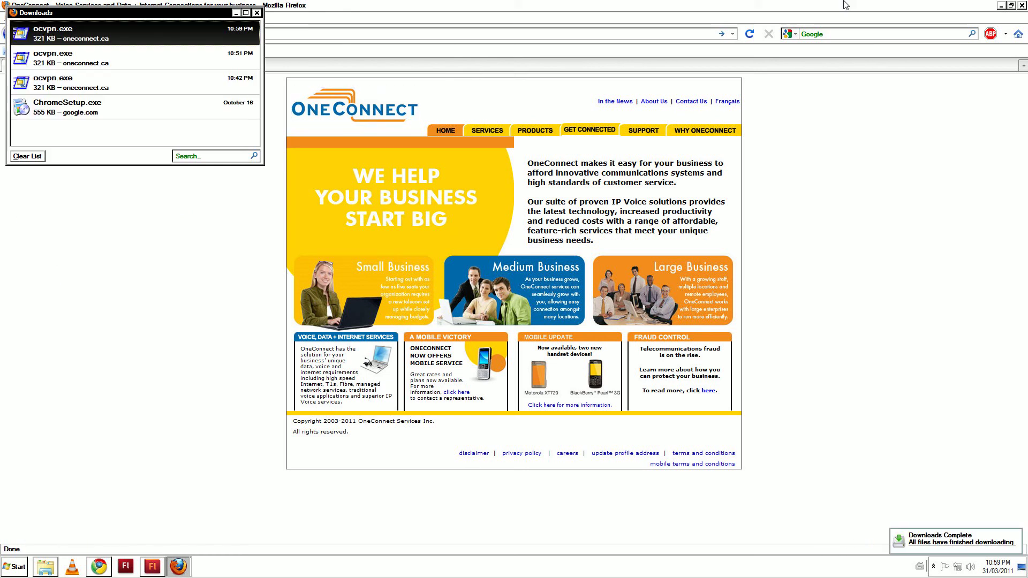
left_click(256, 13)
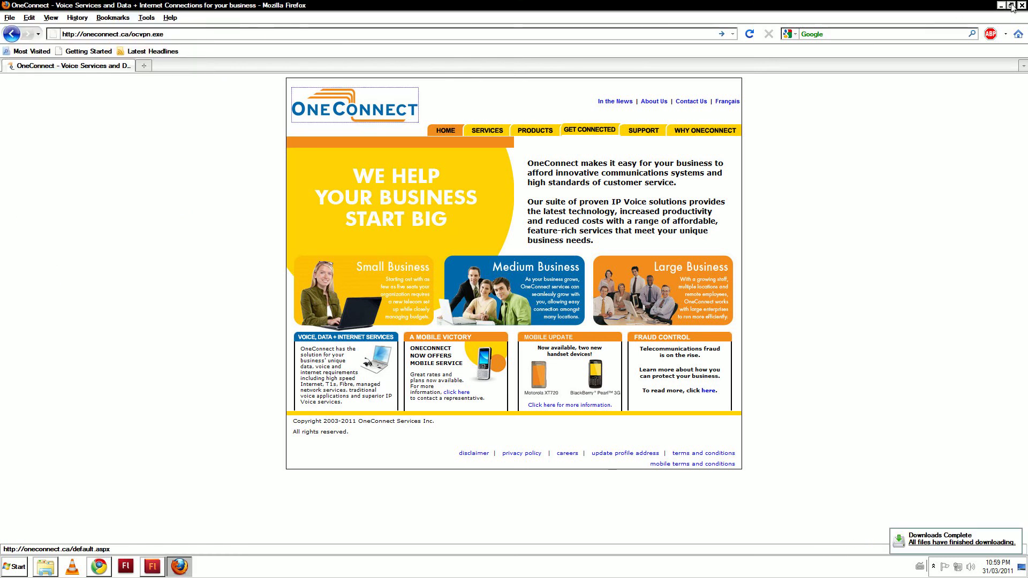
Run the ocvpn installer from the desktop and unzip its two files into C:\OCVPN
left_click(1006, 5)
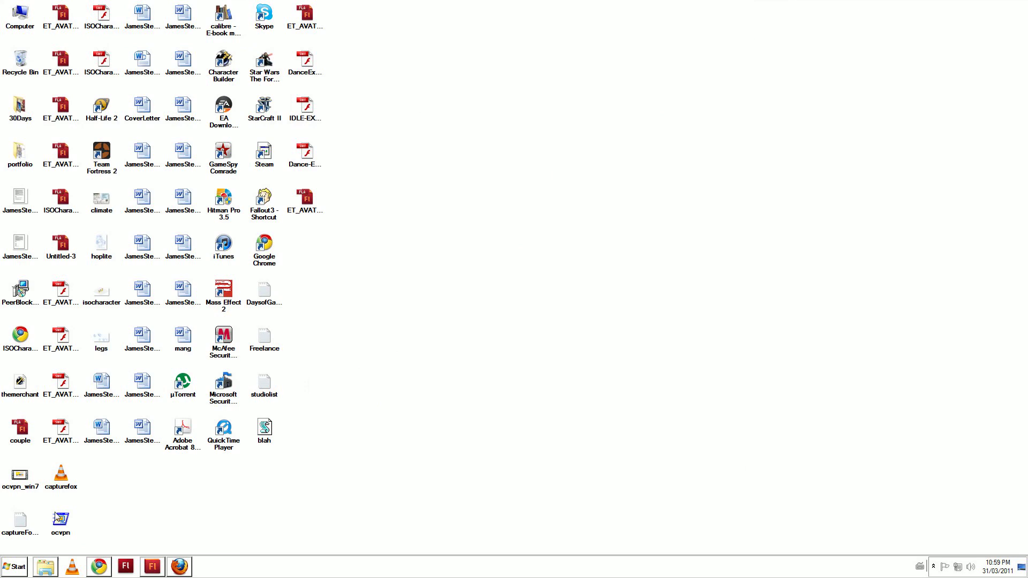
double_click(60, 519)
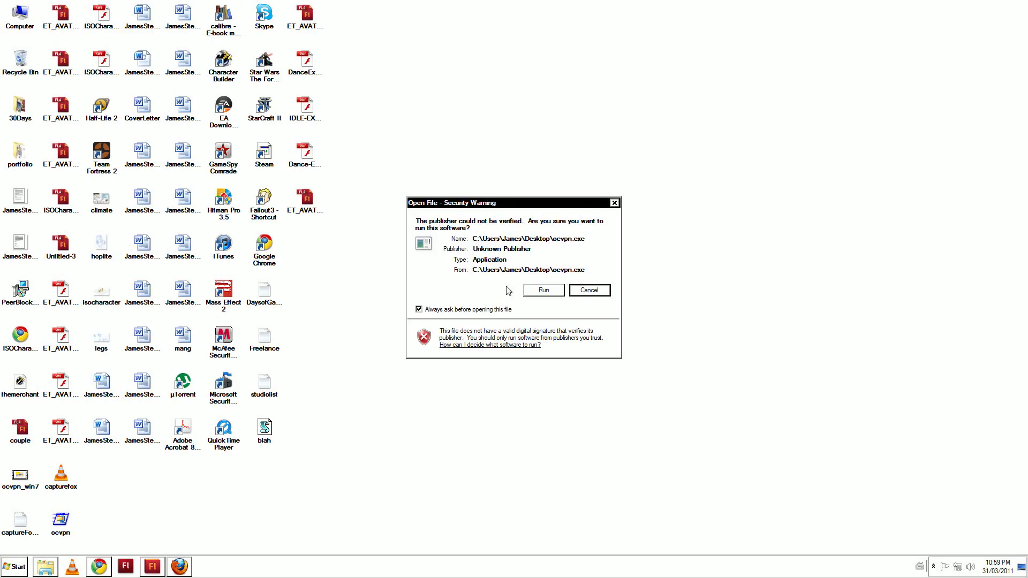
left_click(543, 290)
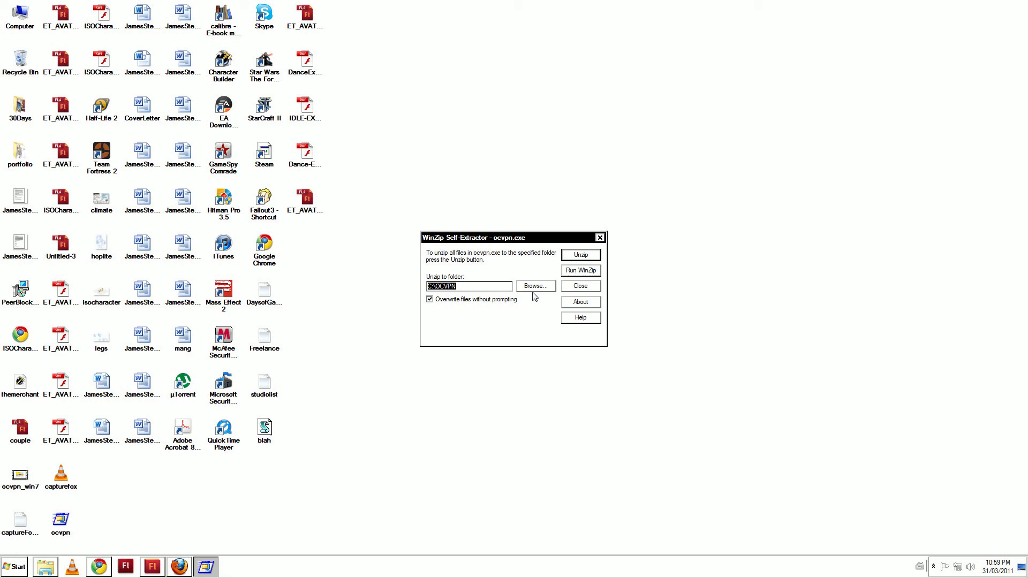
left_click(579, 255)
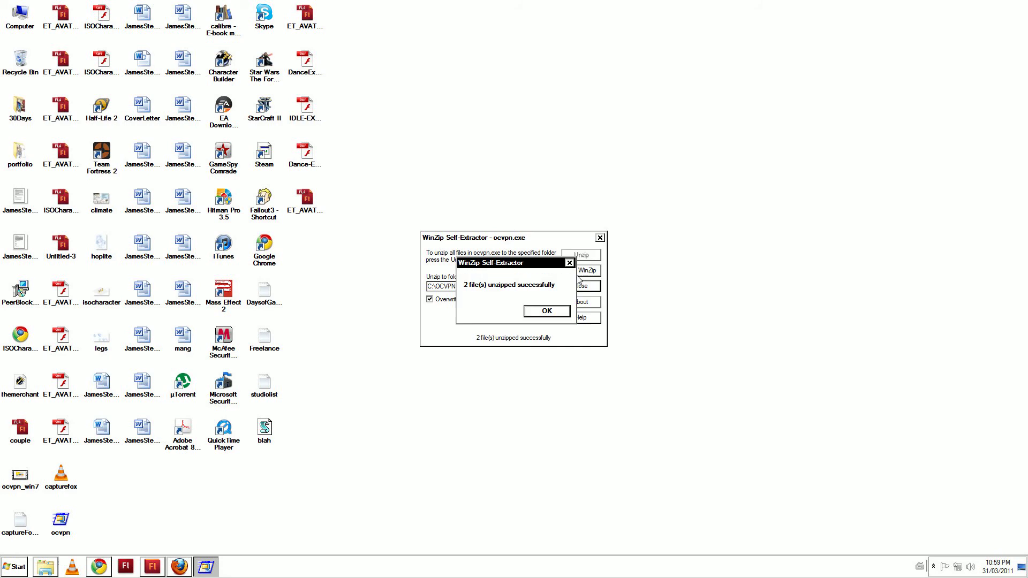
left_click(546, 311)
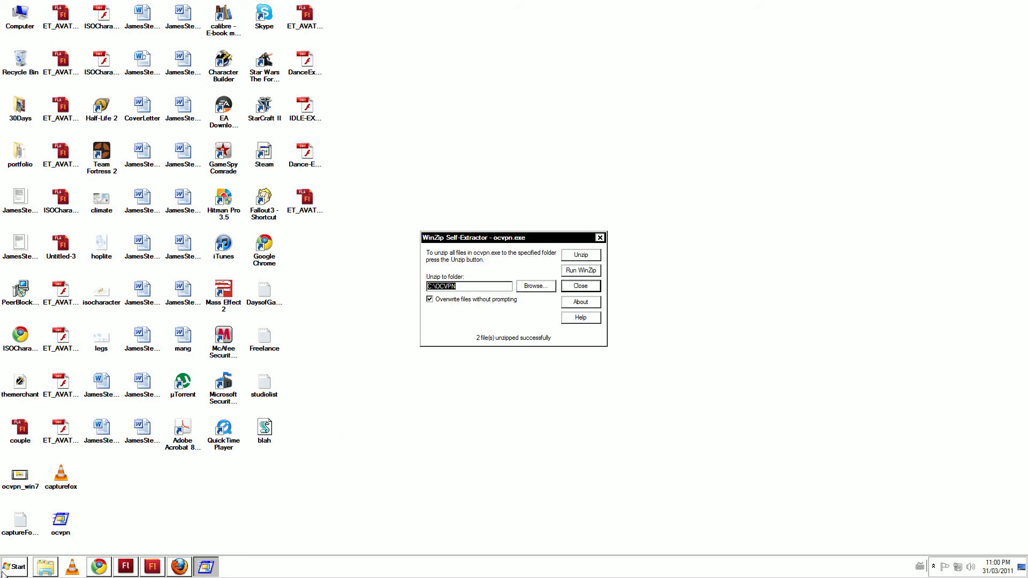
Reach the Network and Sharing Center via Start > Computer > Network
left_click(14, 566)
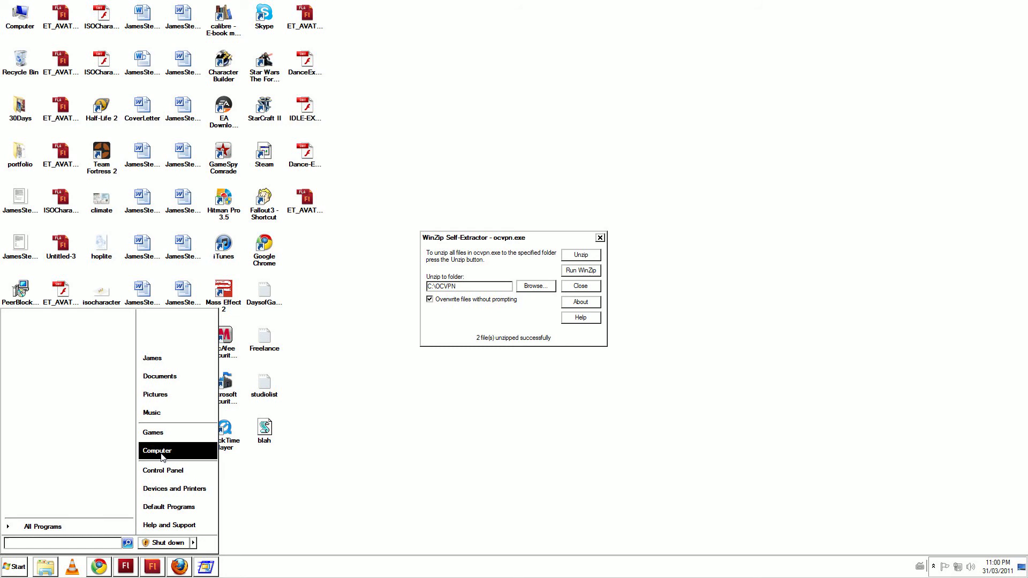
left_click(156, 450)
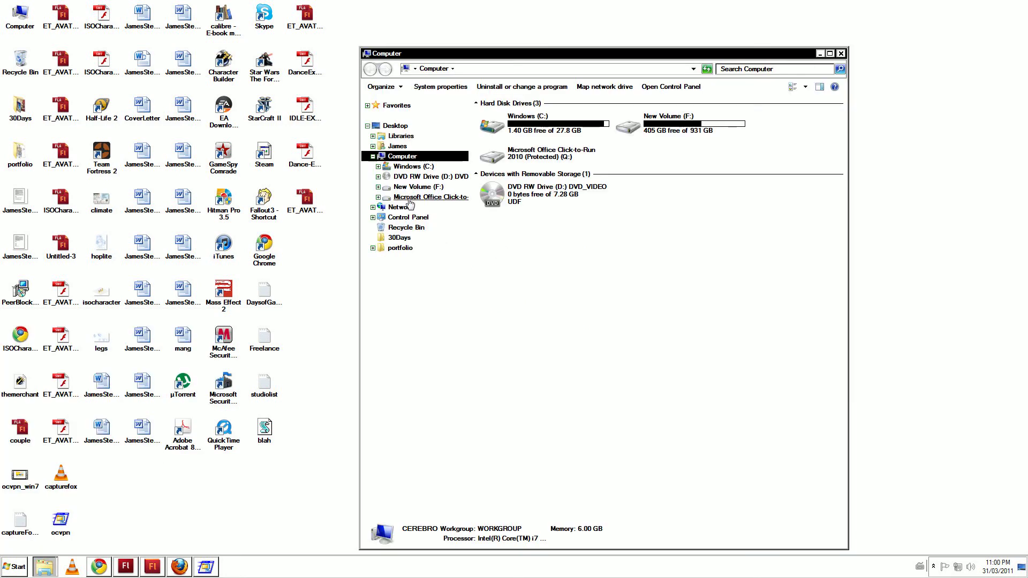
left_click(398, 207)
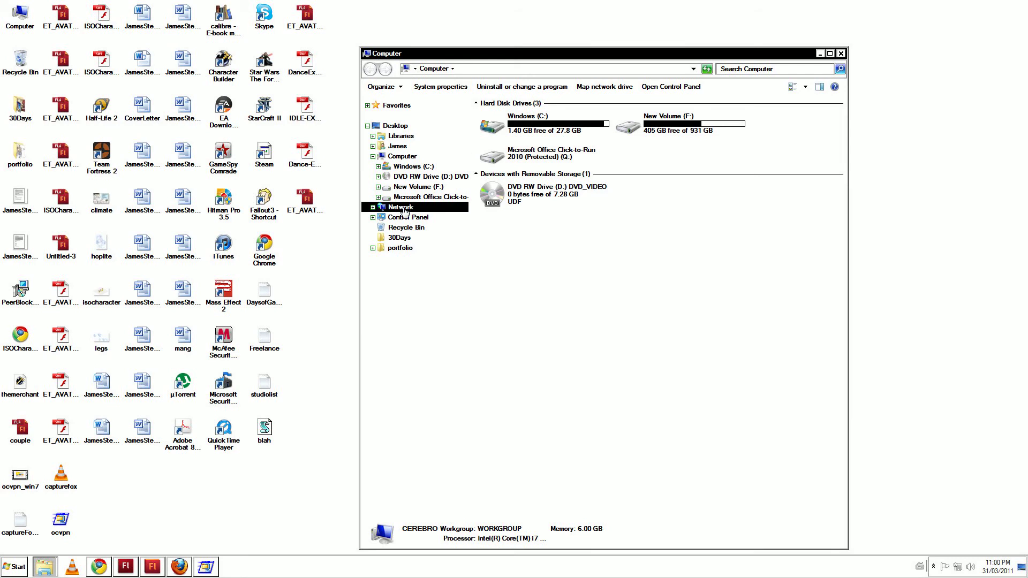
left_click(402, 156)
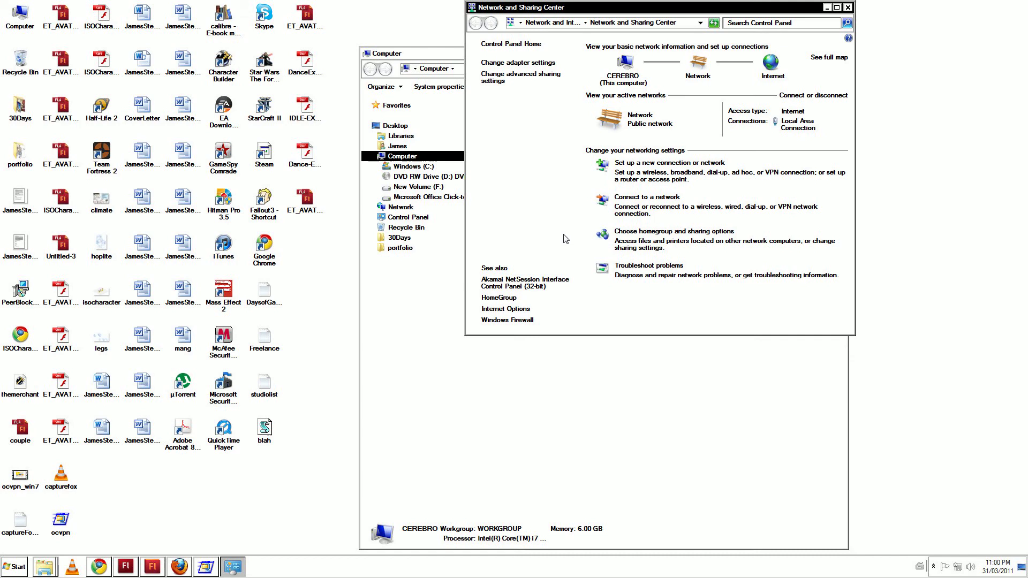
mouse_move(667, 163)
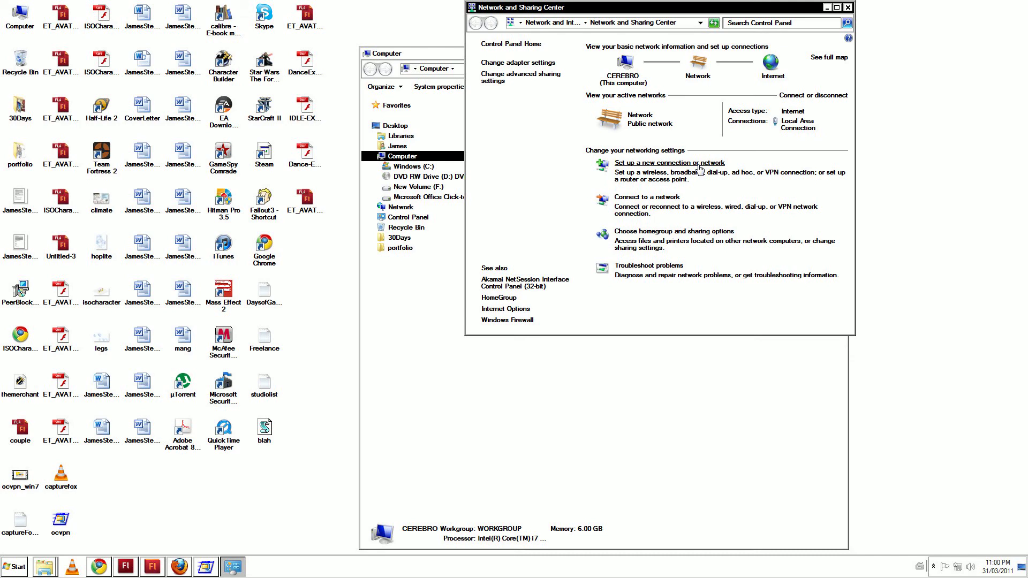
Set up a new workplace VPN connection with internet address vpn.oneconnect.ca
left_click(668, 163)
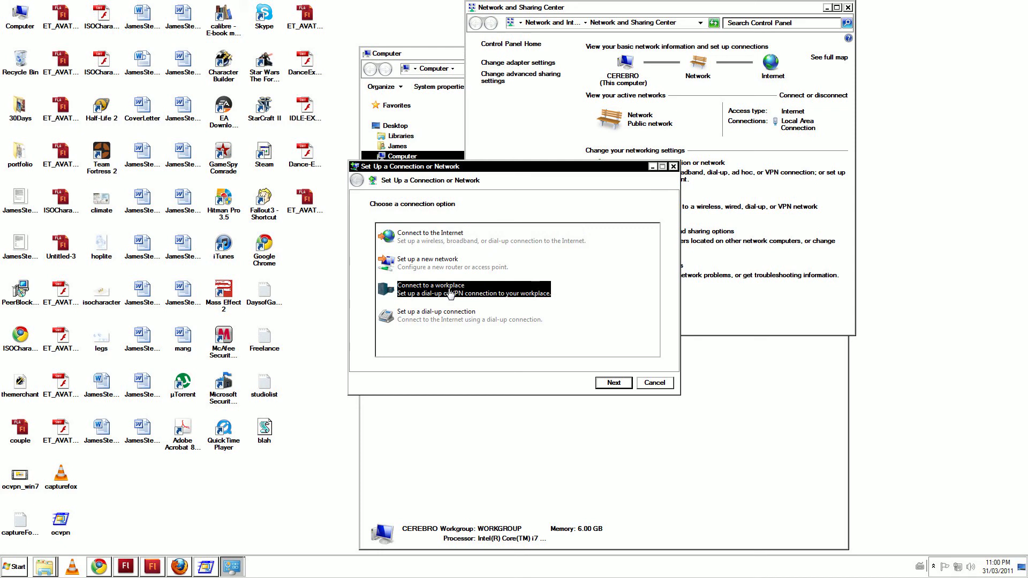
left_click(612, 382)
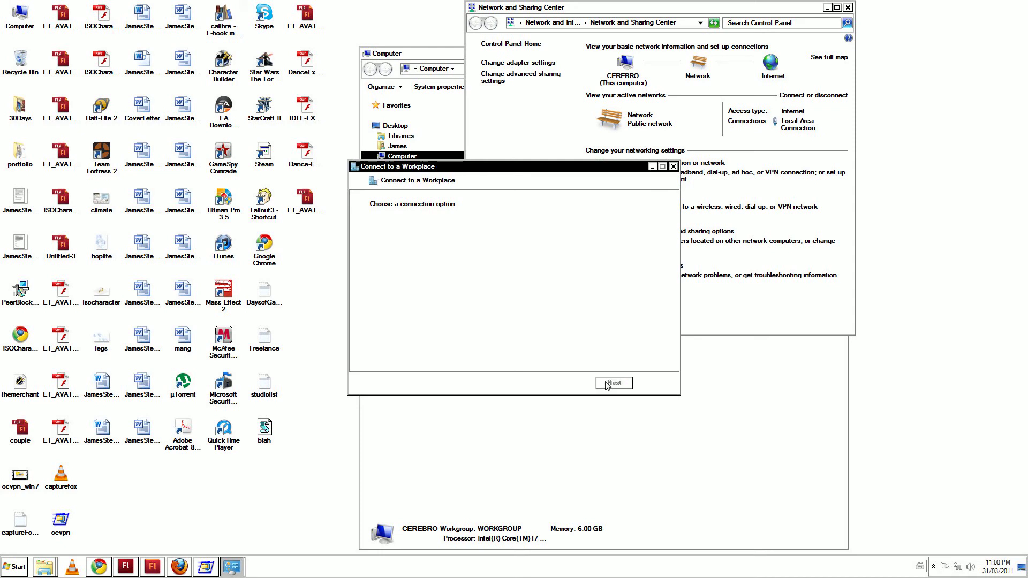
left_click(612, 383)
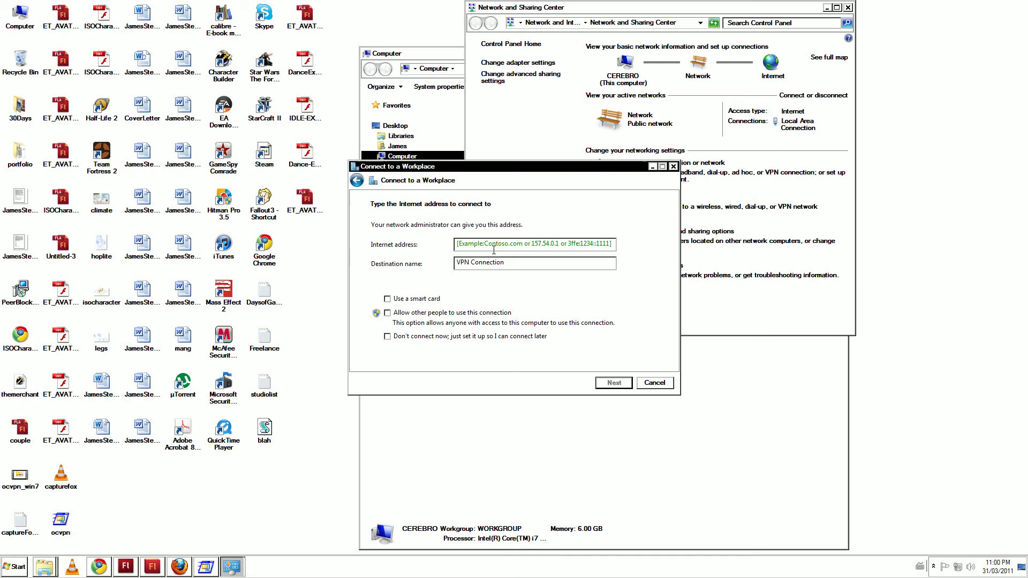
type("vpn")
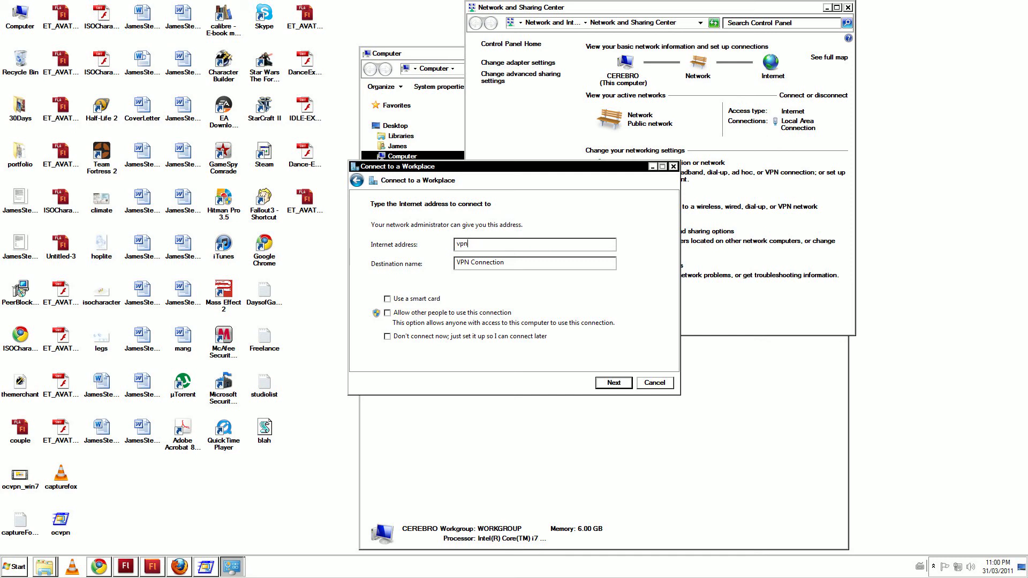
type(".oneconnect.ca")
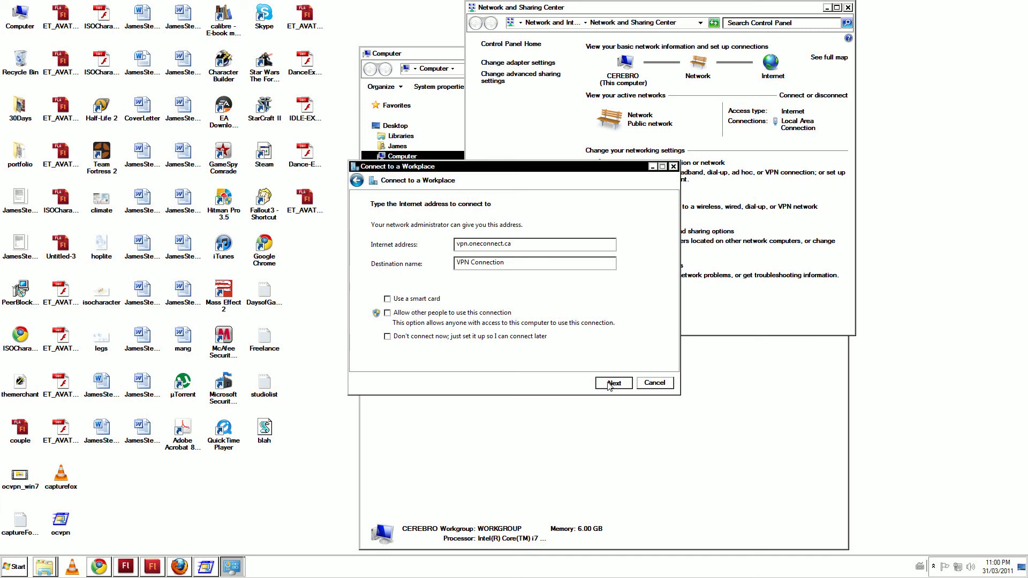
left_click(613, 383)
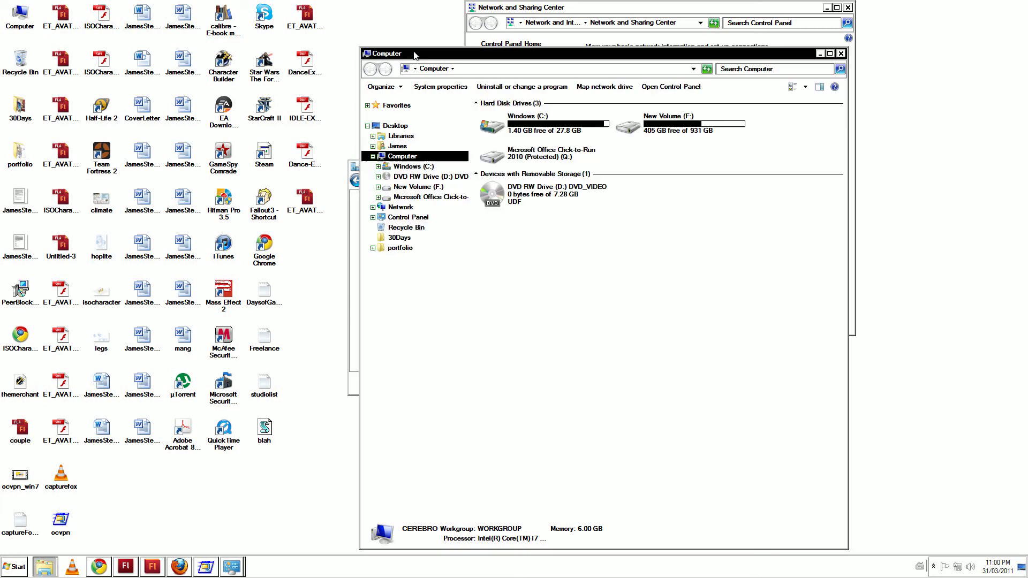
Browse to C:\ocvpn in Explorer, select OCVoIPRoute, and bring the workplace sign-in dialog forward
left_click(459, 69)
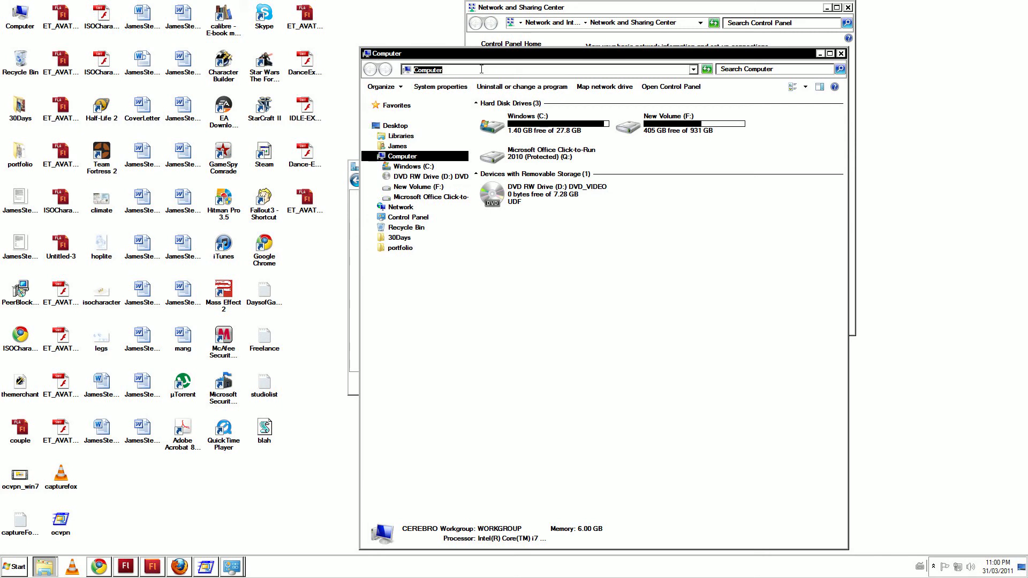
type("c")
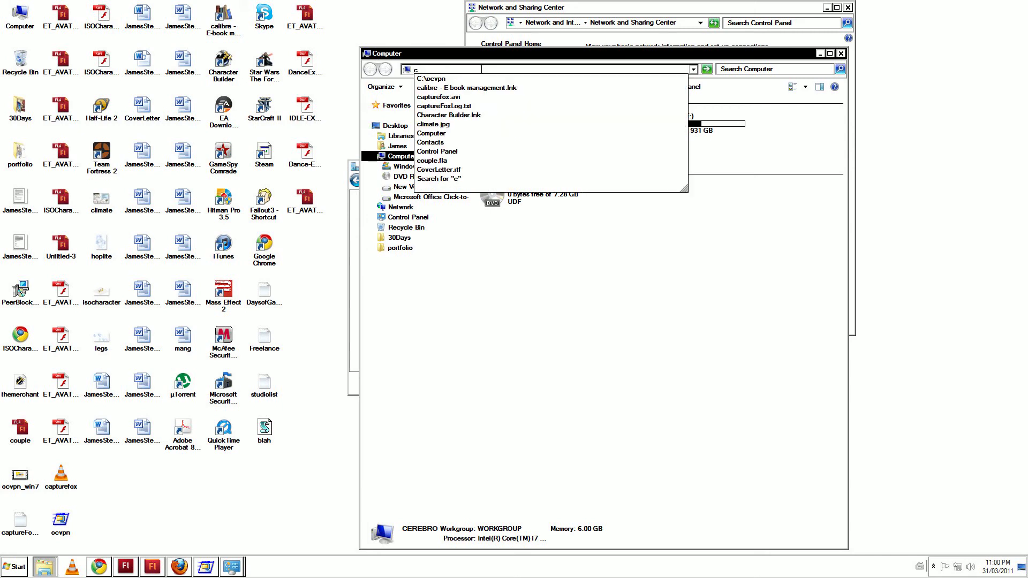
left_click(430, 79)
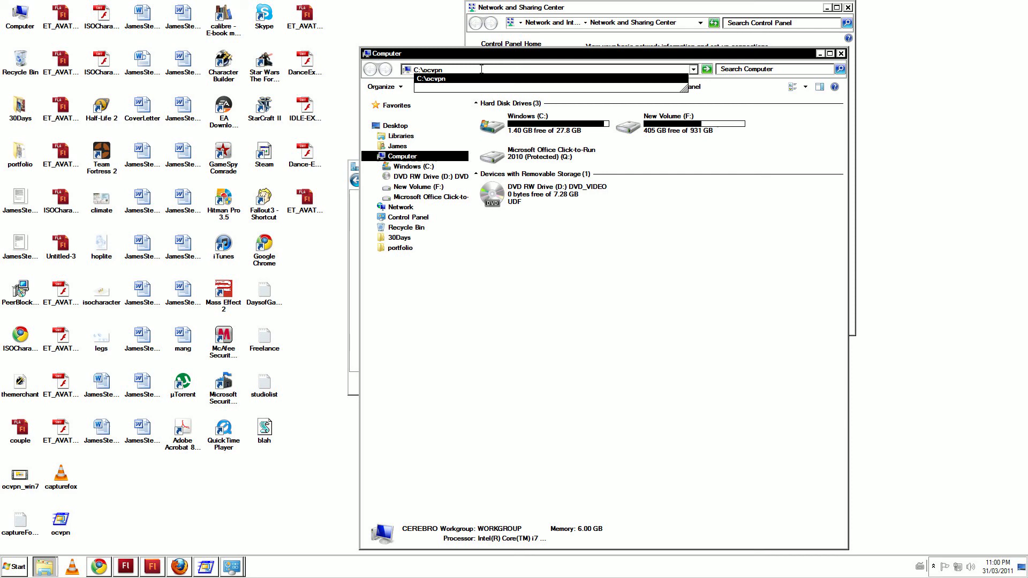
key("Return")
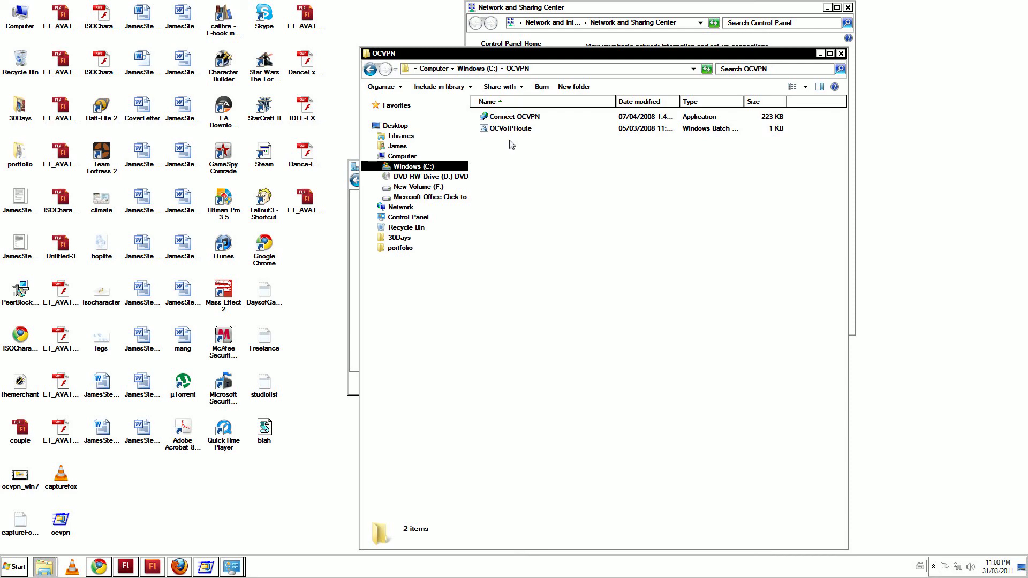
mouse_move(523, 133)
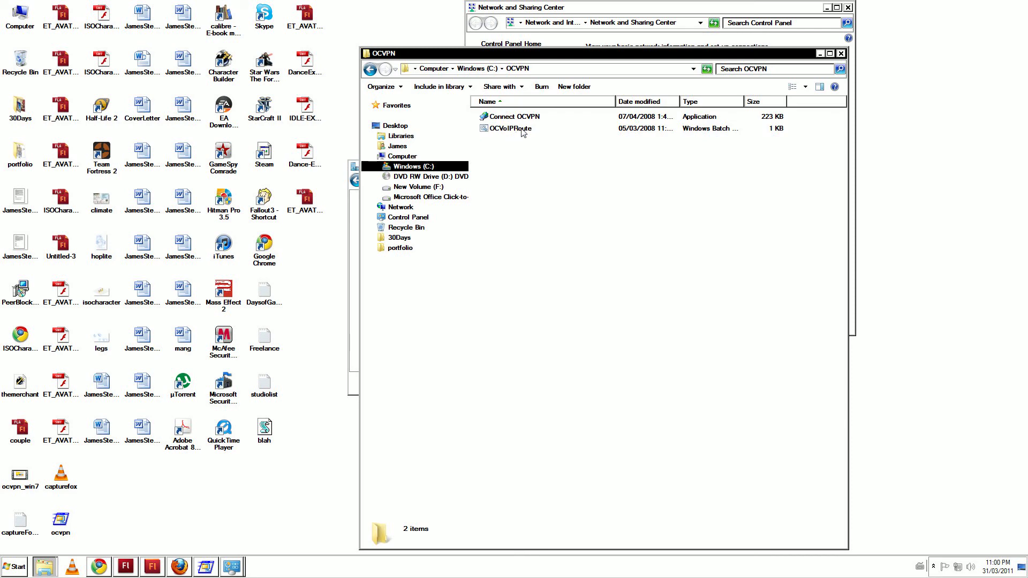
left_click(509, 129)
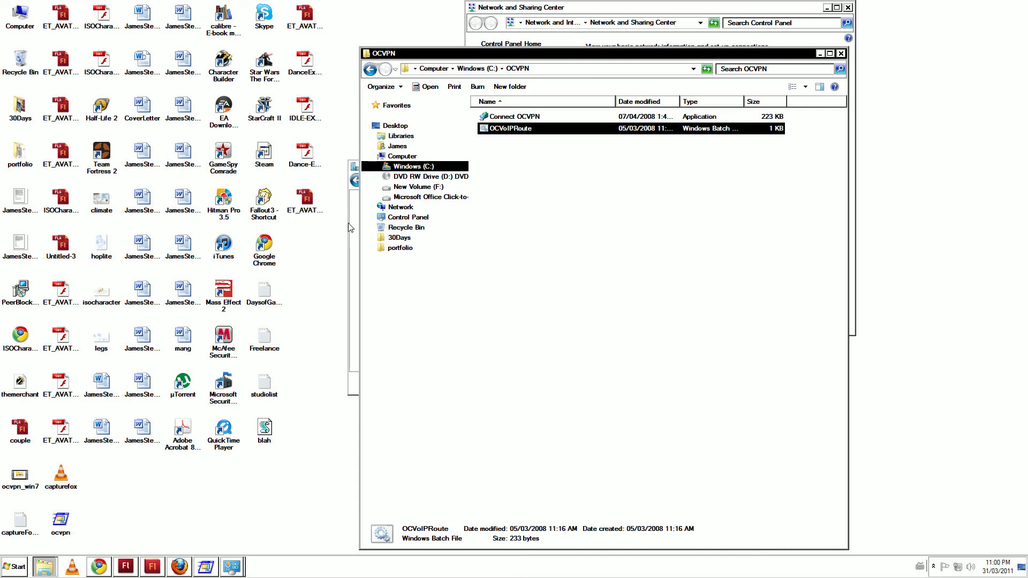
double_click(515, 116)
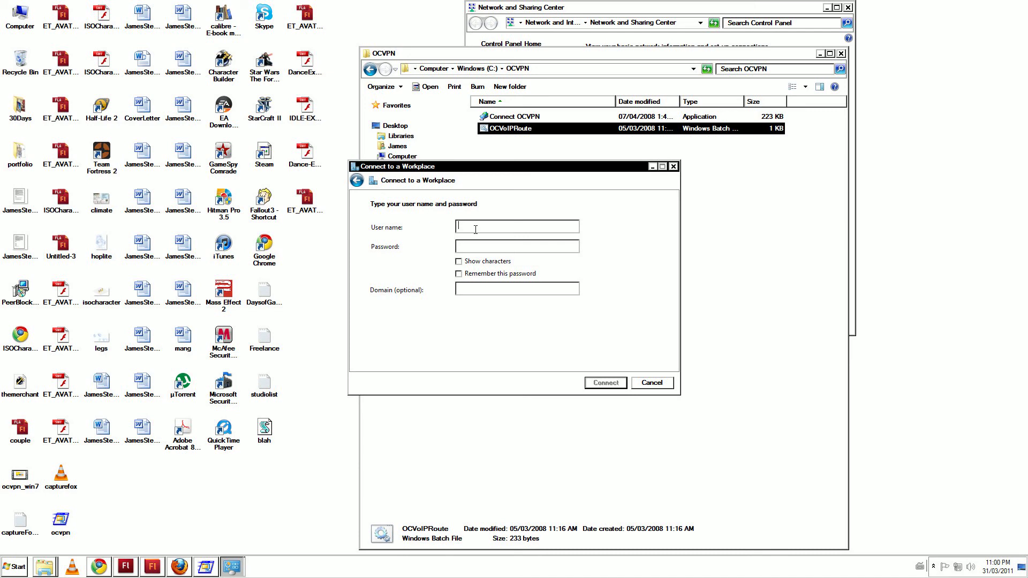
Sign in as remoteuser, connect to the workplace VPN, and close the 'You are connected' wizard
type("remoteuser")
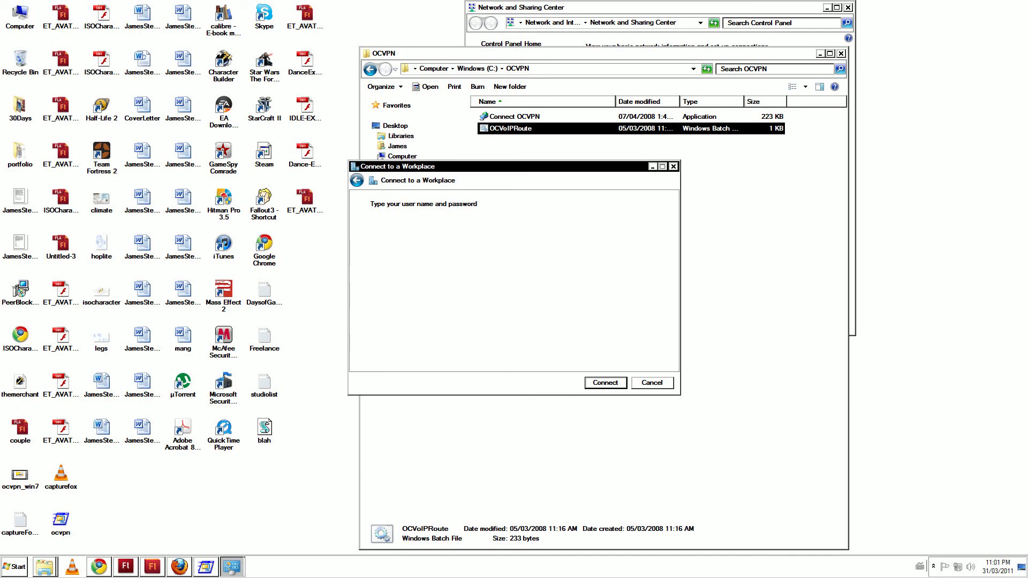
left_click(603, 383)
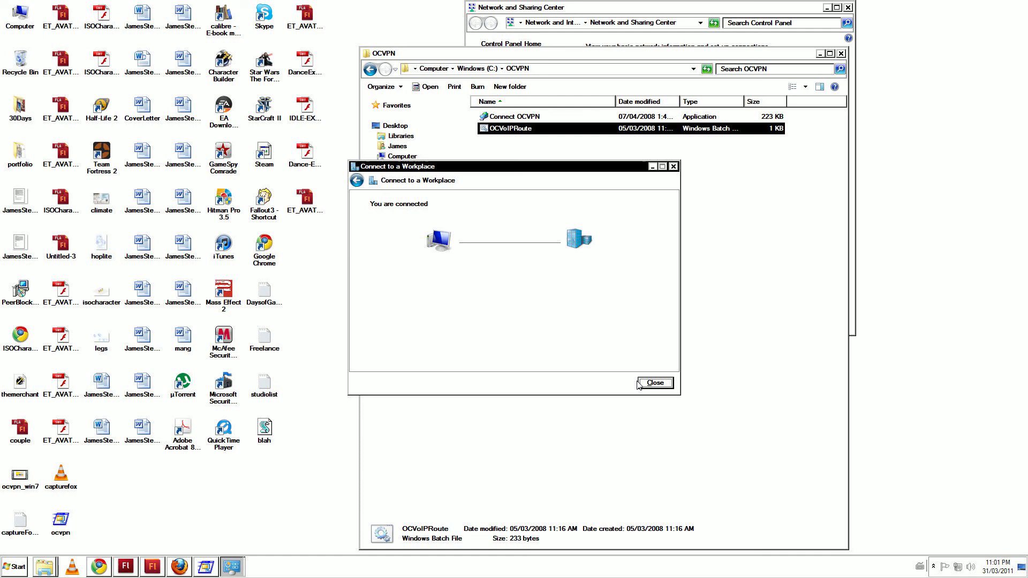
left_click(653, 382)
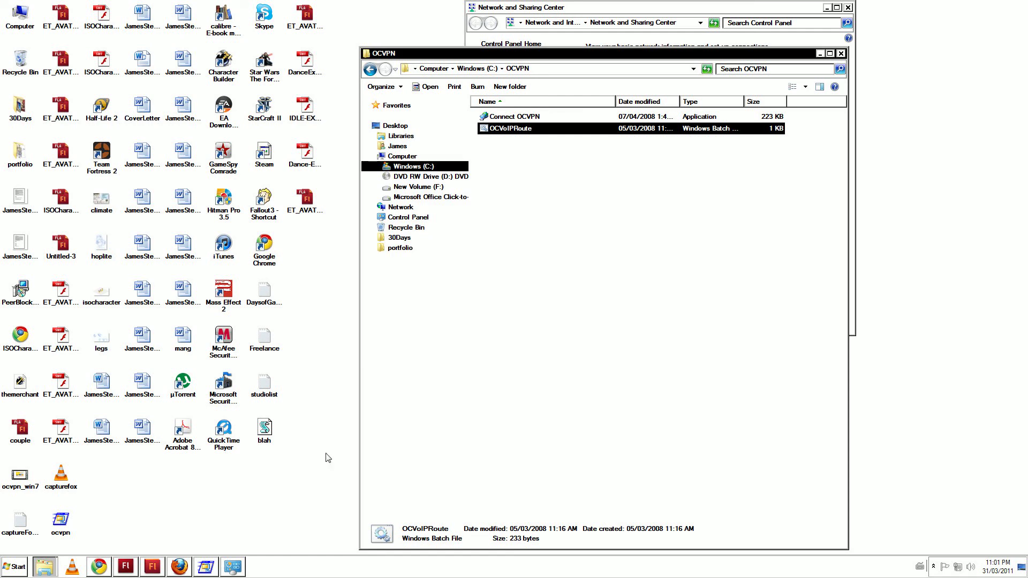
Launch the Run dialog from the Start menu search for 'run'
left_click(14, 566)
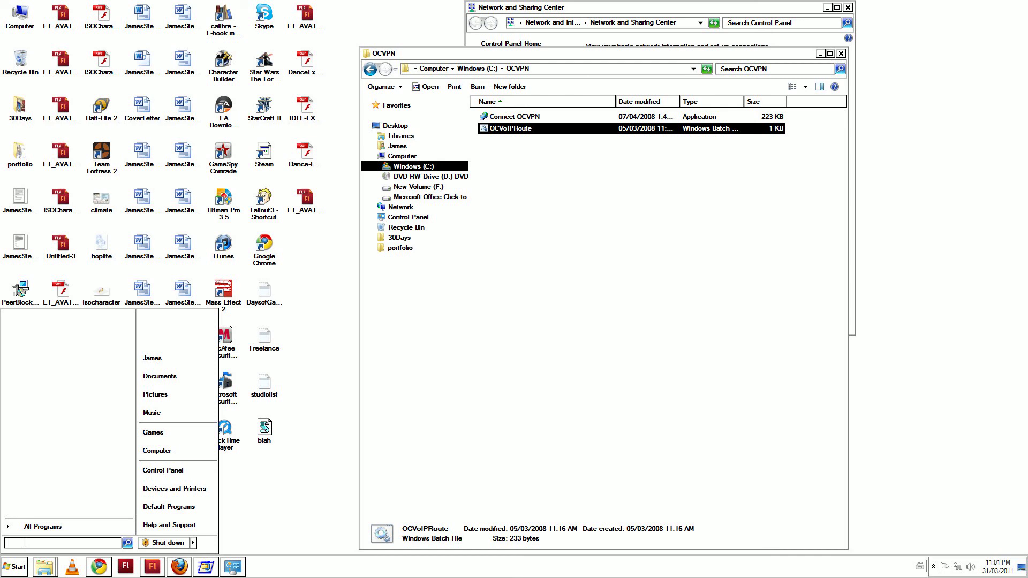
type("run")
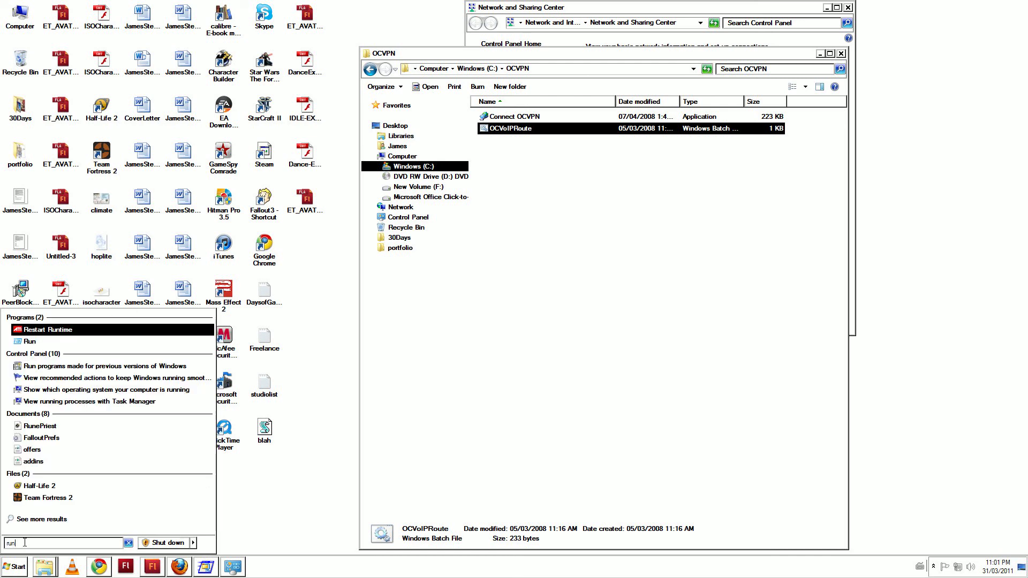
left_click(30, 340)
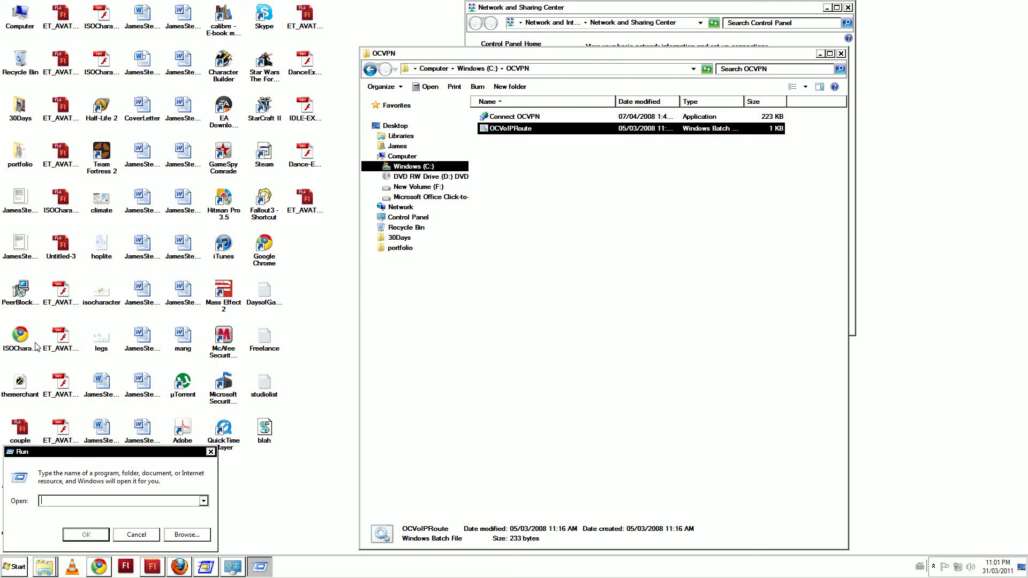
mouse_move(101, 459)
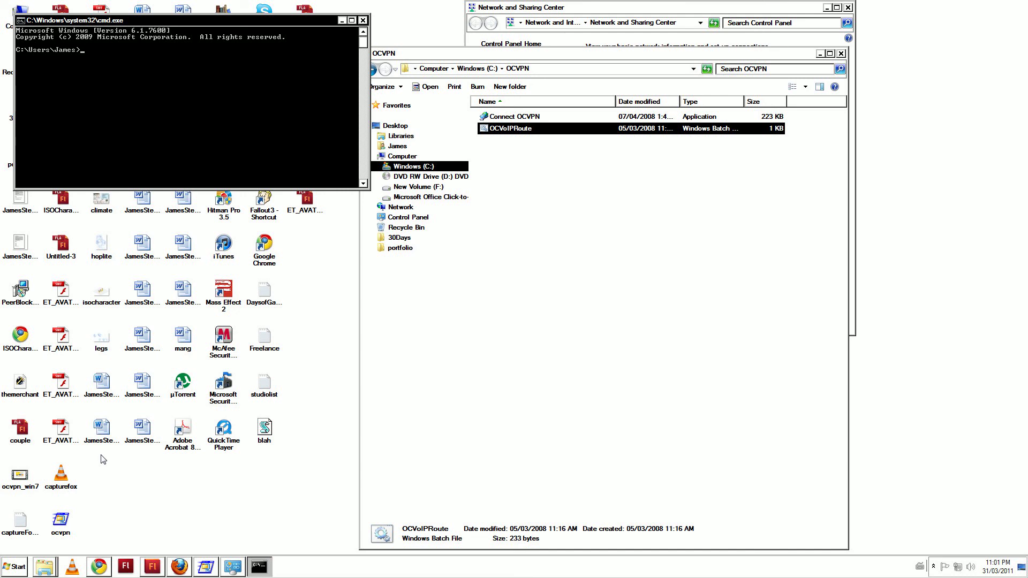
Centre the command prompt and run tracert 205.205.231.22 after ipconfig
left_click_drag(191, 18, 314, 89)
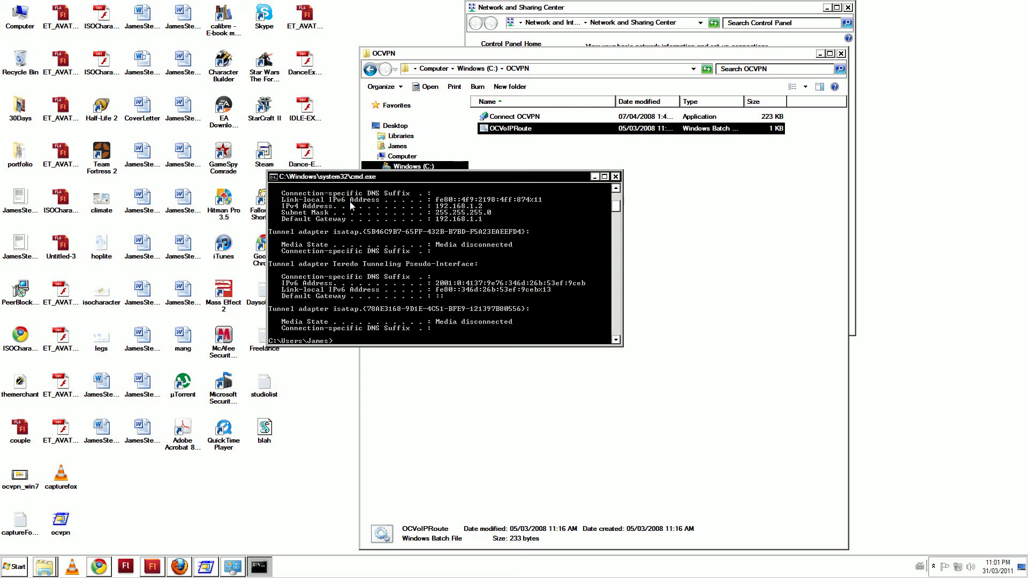
mouse_move(393, 262)
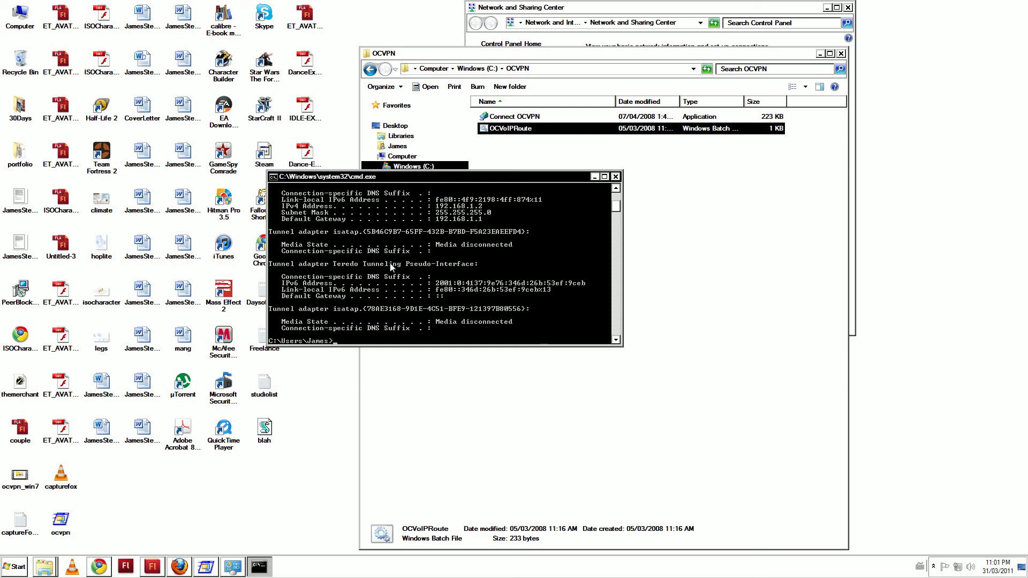
type("tracert 205.205.")
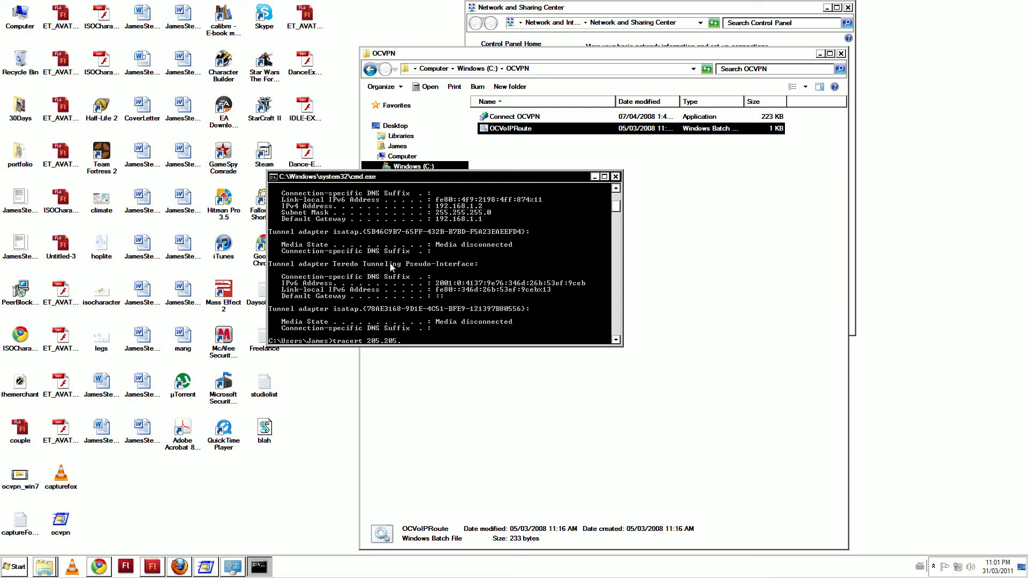
type("231.22")
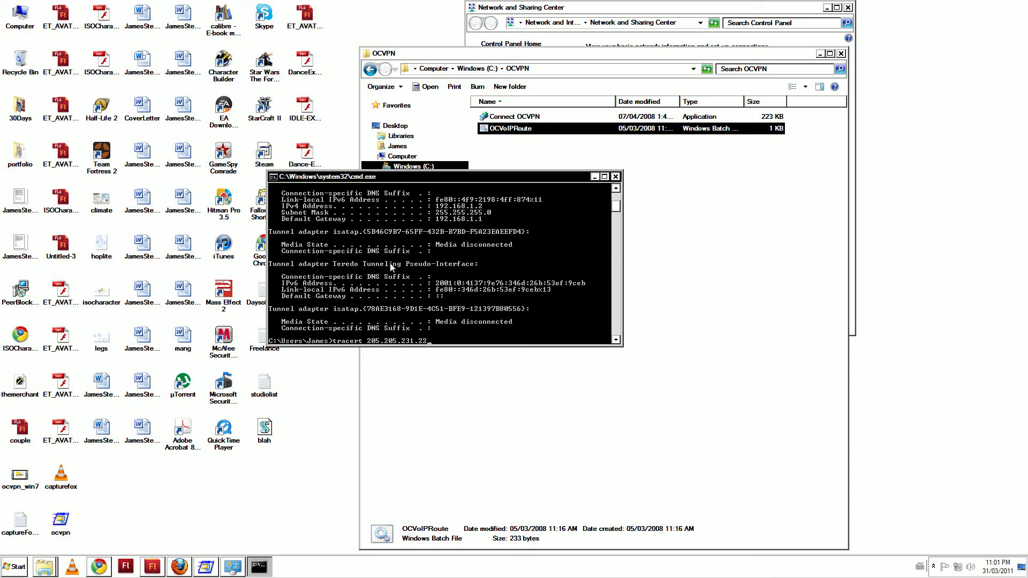
key("Return")
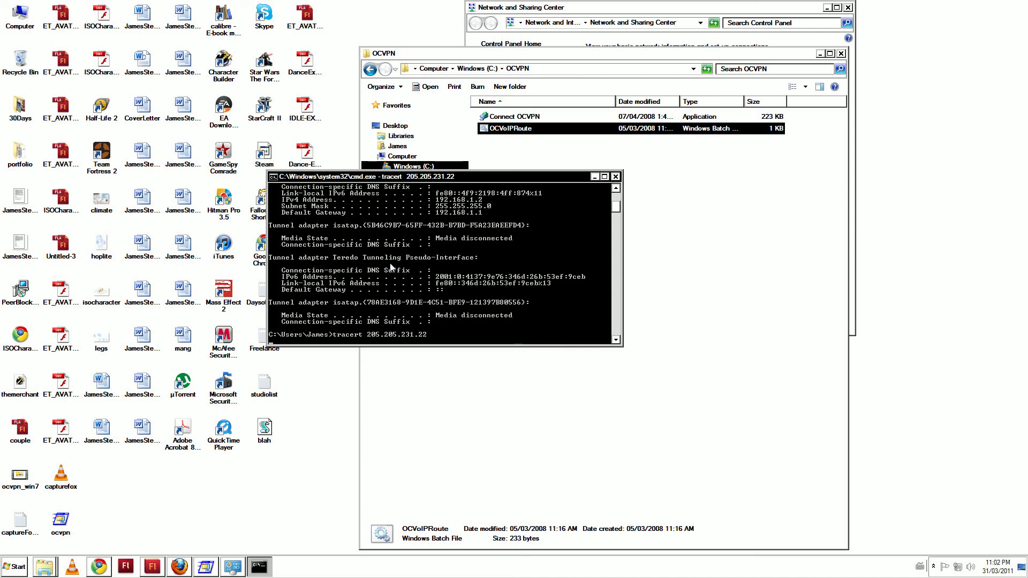